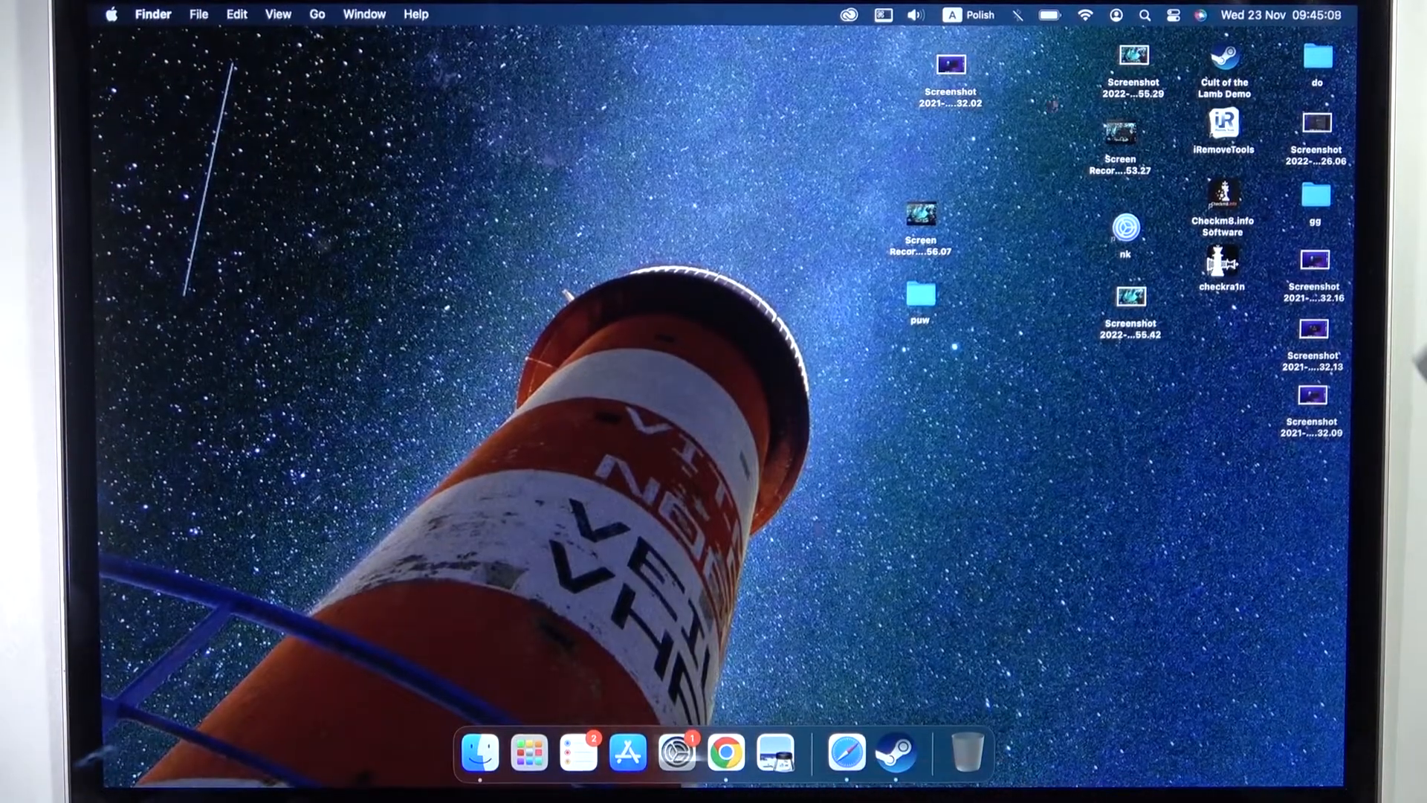
Step: Launch System Settings from the Dock, landing on the Appearance preferences
left_click(675, 753)
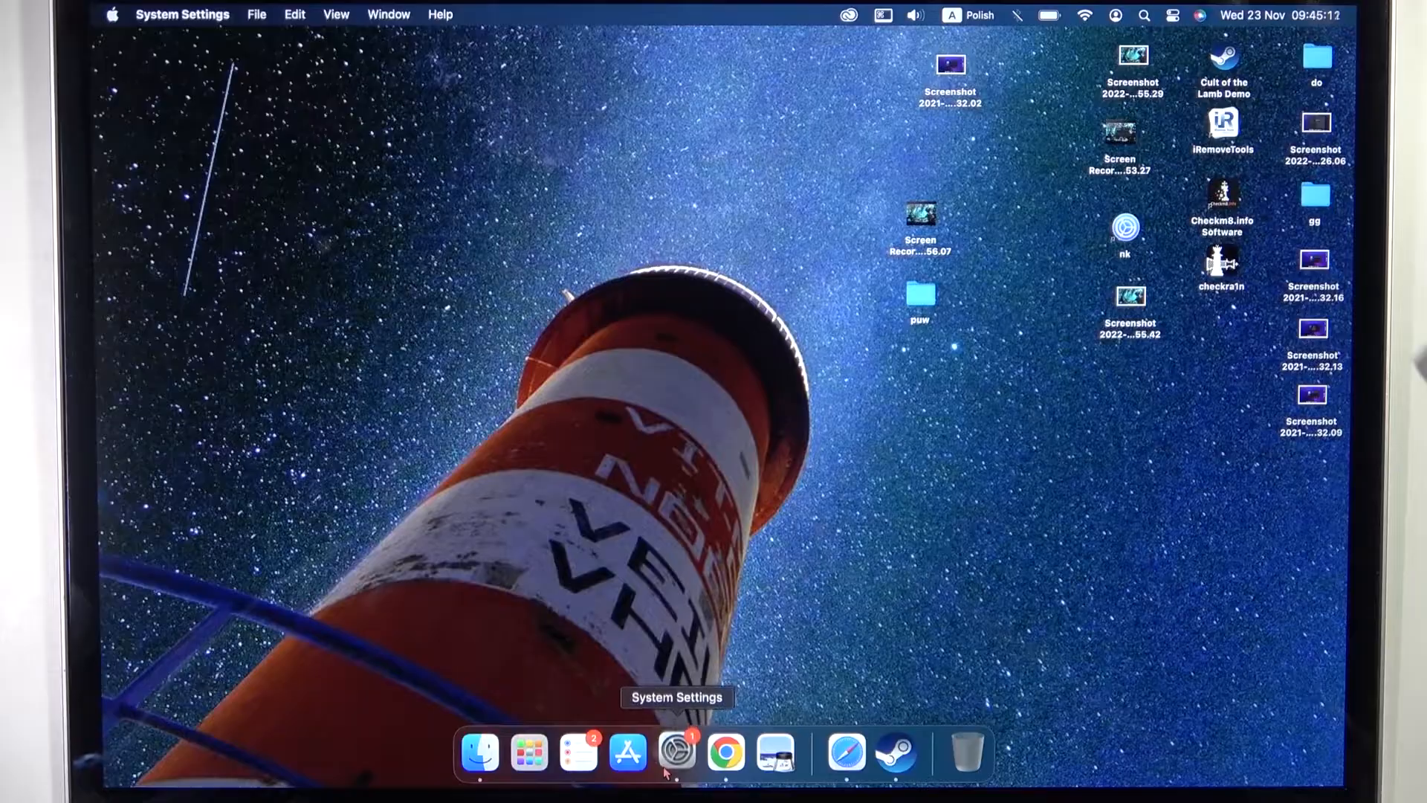
left_click(676, 753)
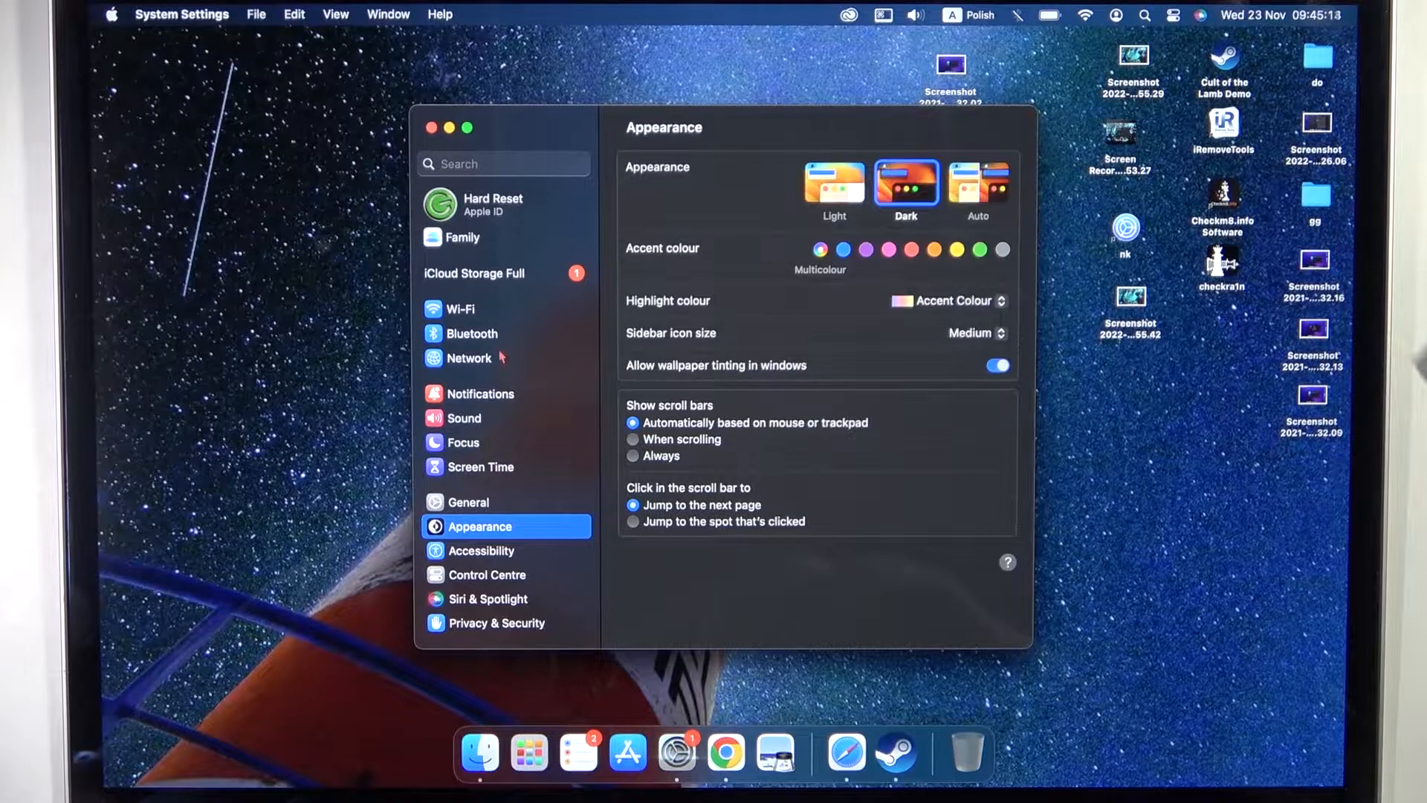
Step: Switch Bluetooth on from the Bluetooth settings pane
left_click(472, 333)
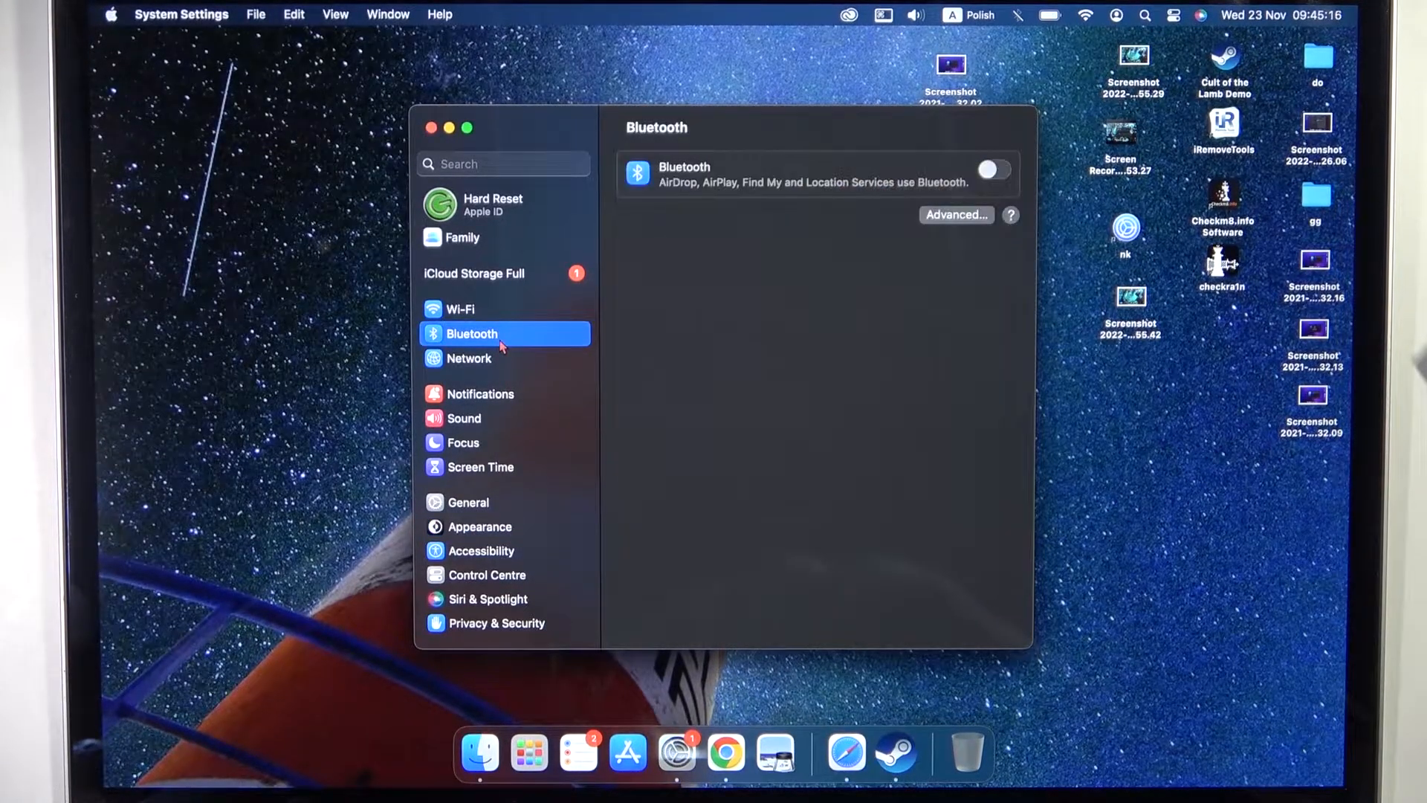
left_click(993, 169)
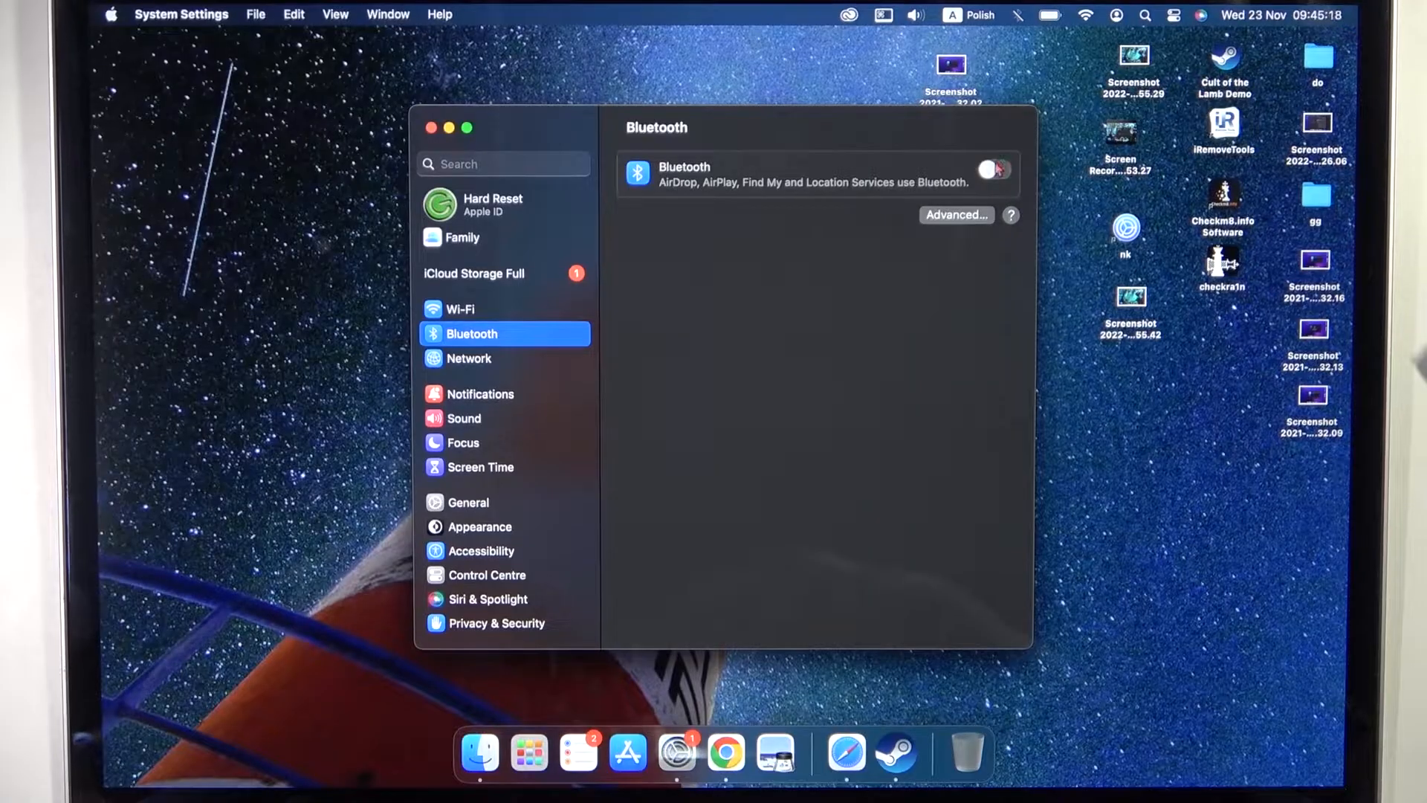
left_click(994, 169)
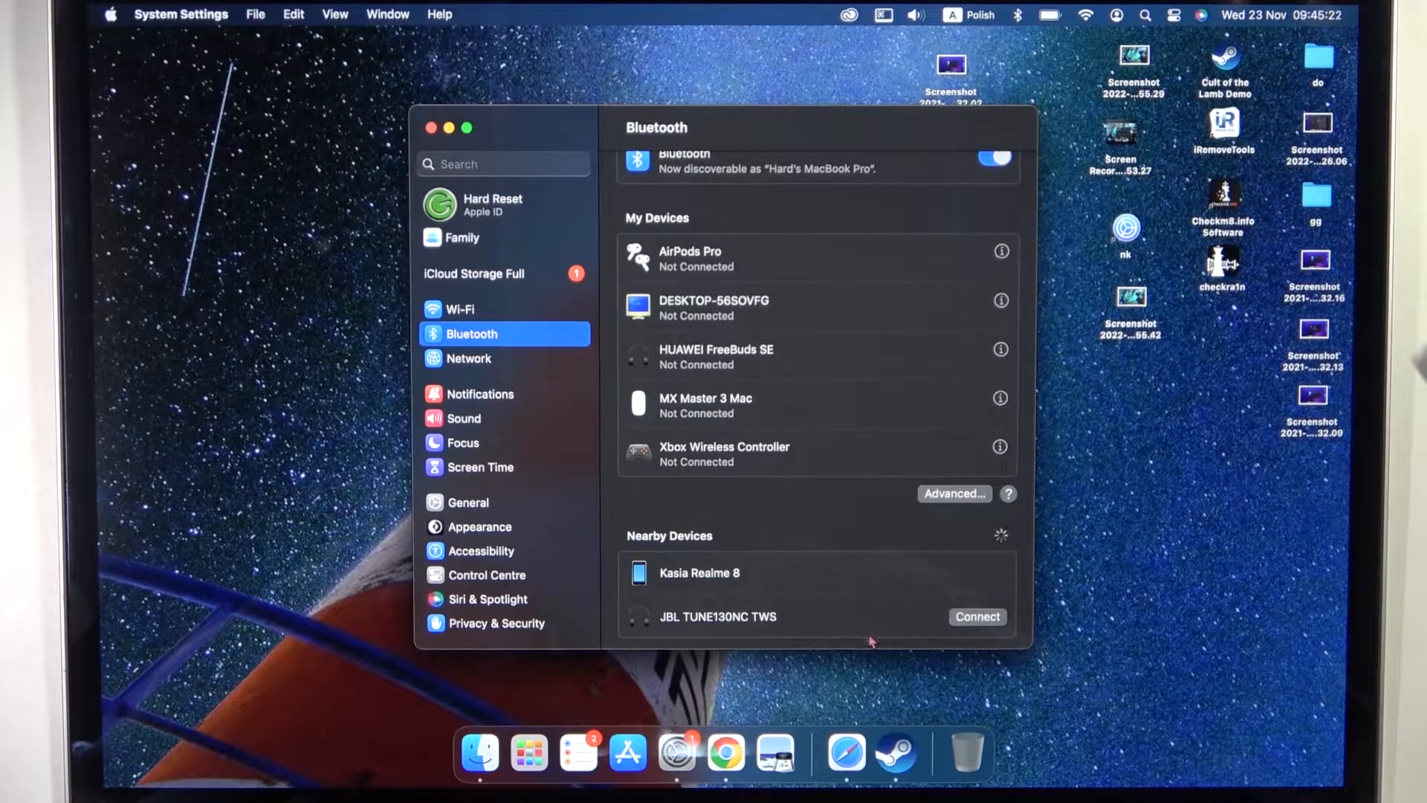
Step: Connect the JBL TUNE130NC TWS earbuds so they show as Connected under My Devices
left_click(976, 616)
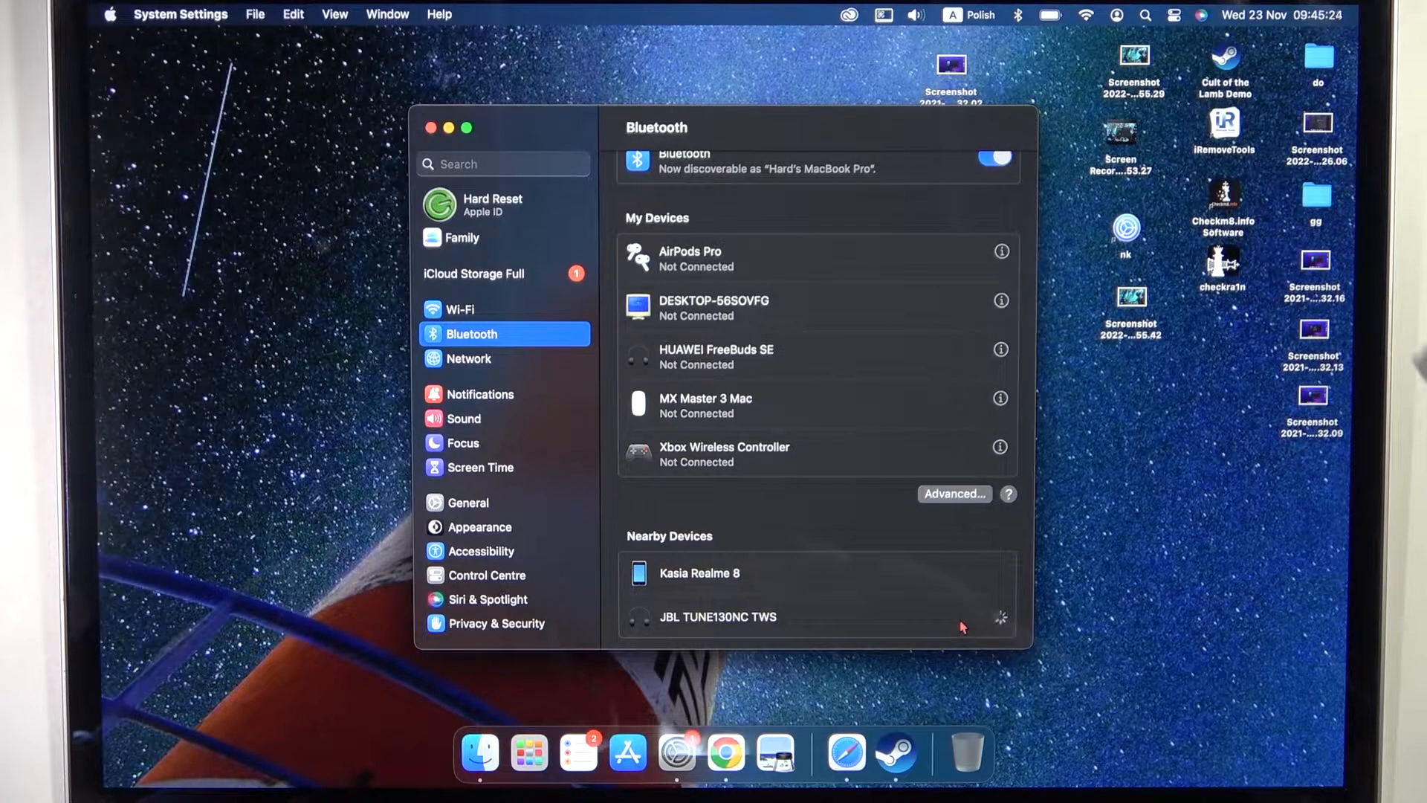
left_click(718, 615)
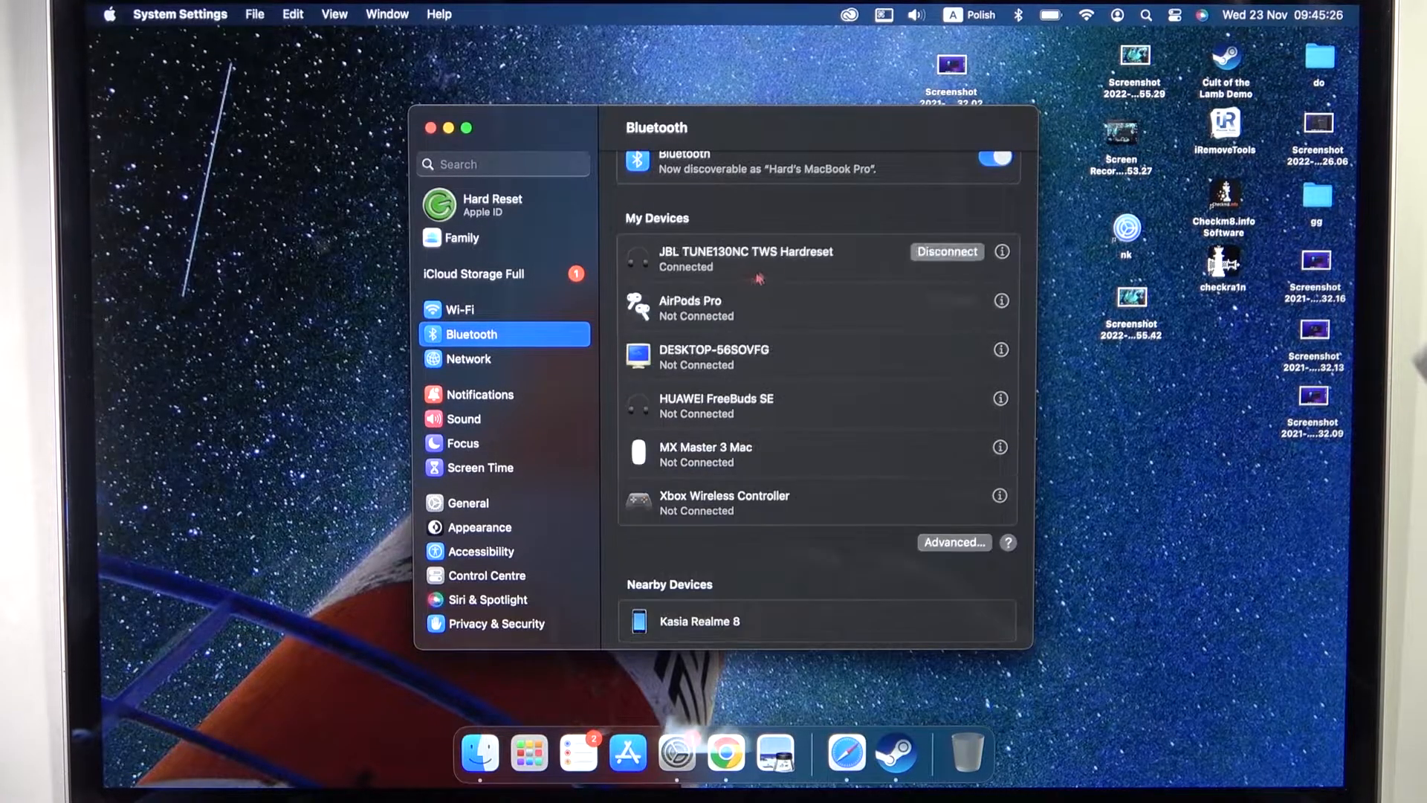